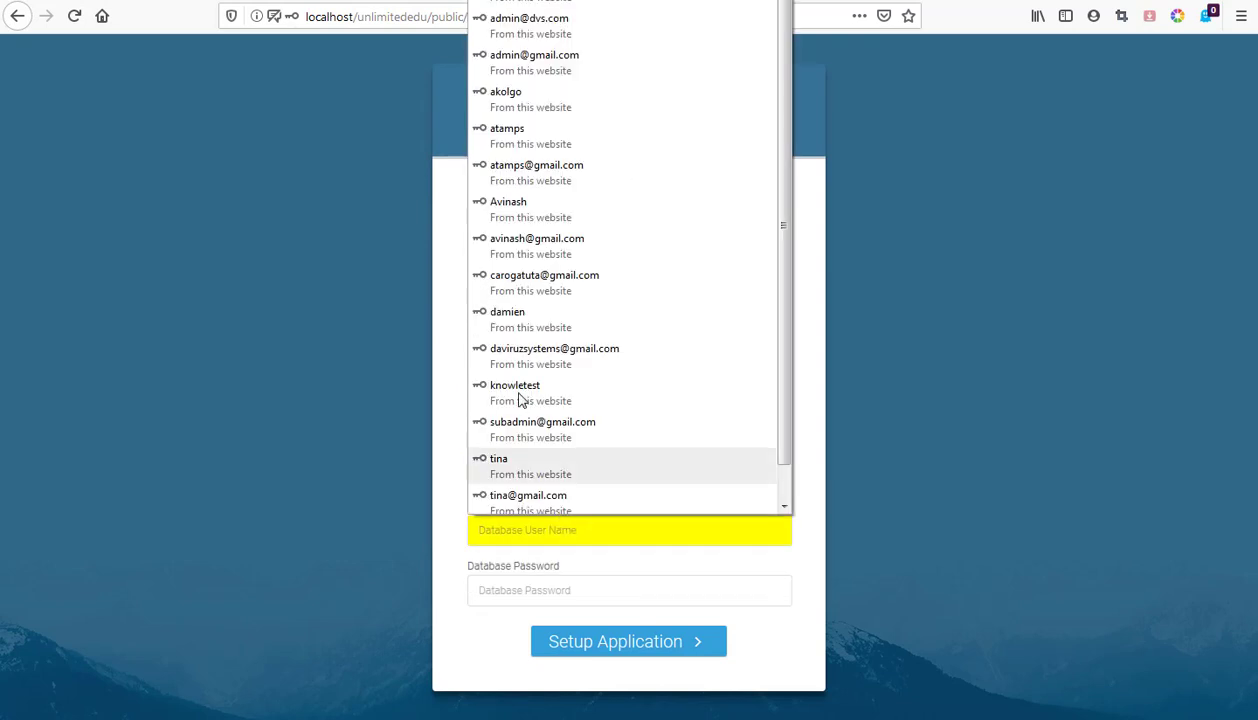
Start the application setup with the entered database credentials, completing the installation.
left_click(628, 640)
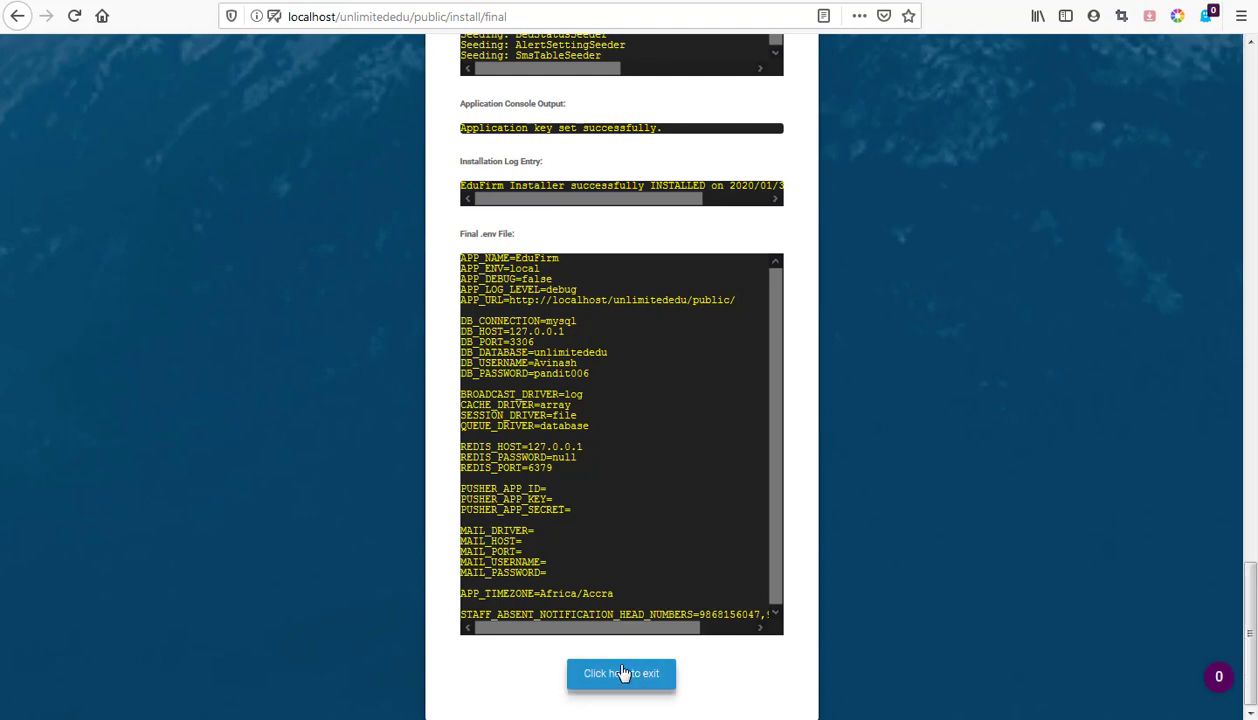
Exit the finished installer and land on the Unlimited EduFirm login page.
left_click(620, 674)
type("su")
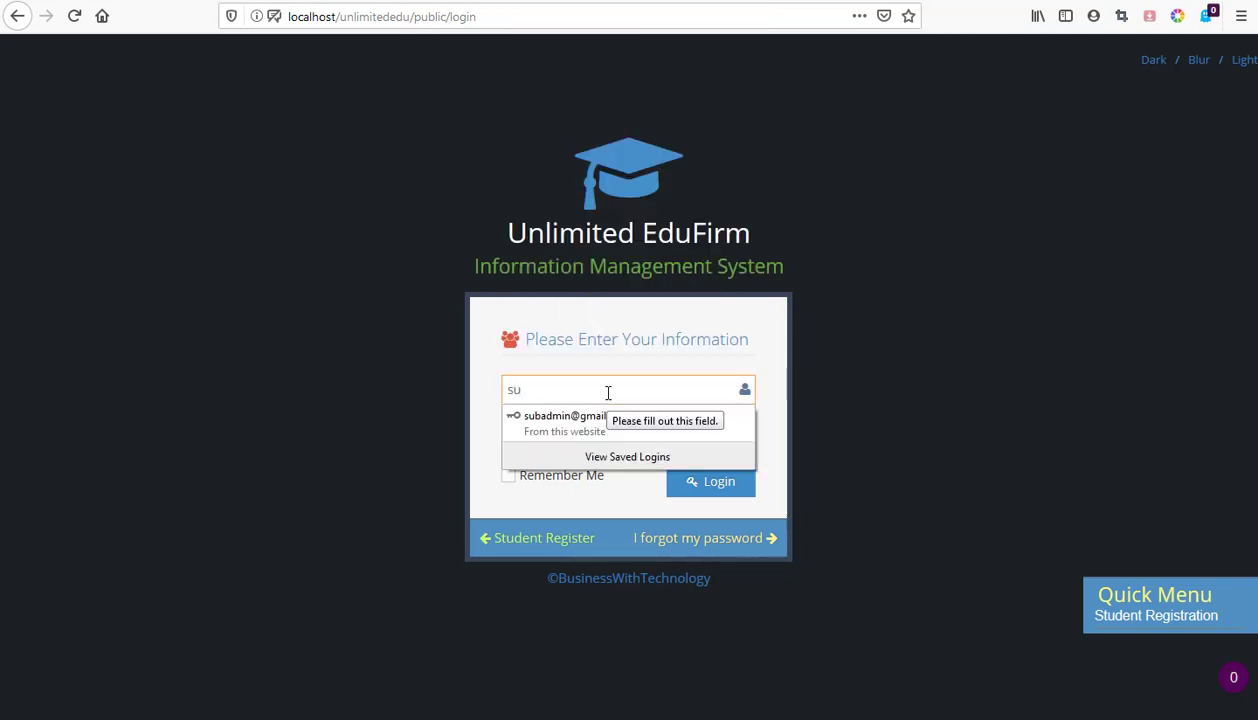